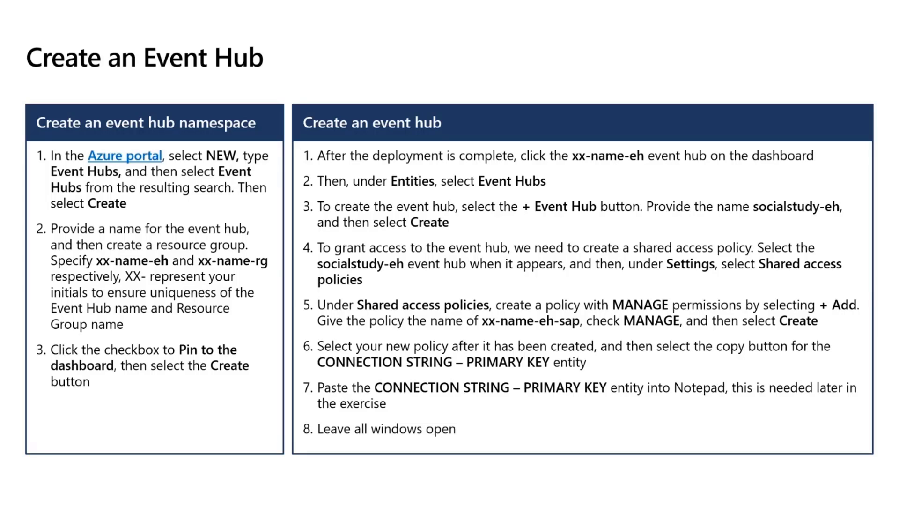
- Advance through the Create an Event Hub slide before moving to the Azure portal
key("Right")
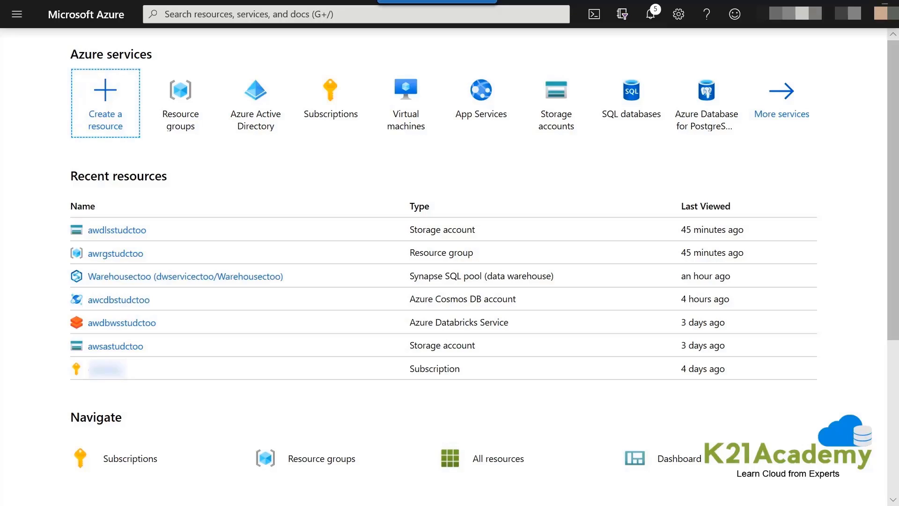
mouse_move(109, 108)
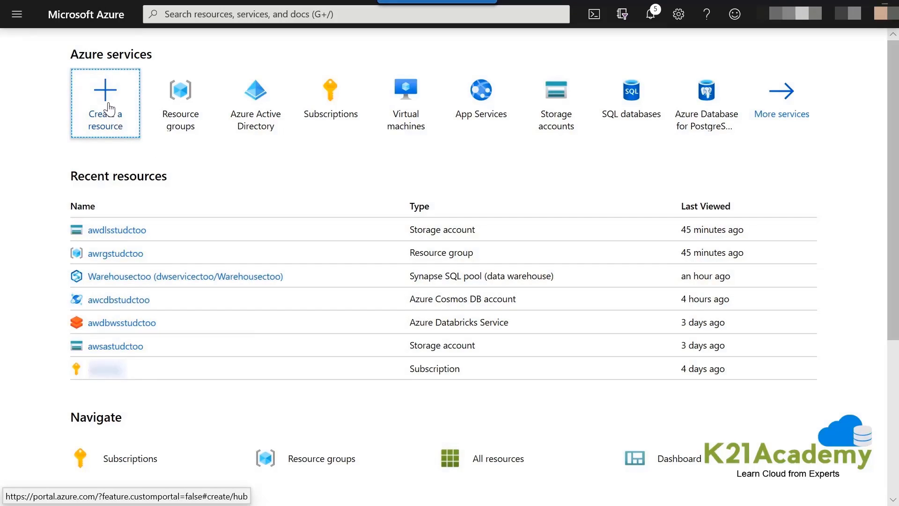
- Search the Marketplace for 'Event', select Event Hubs and start creating a namespace
left_click(105, 103)
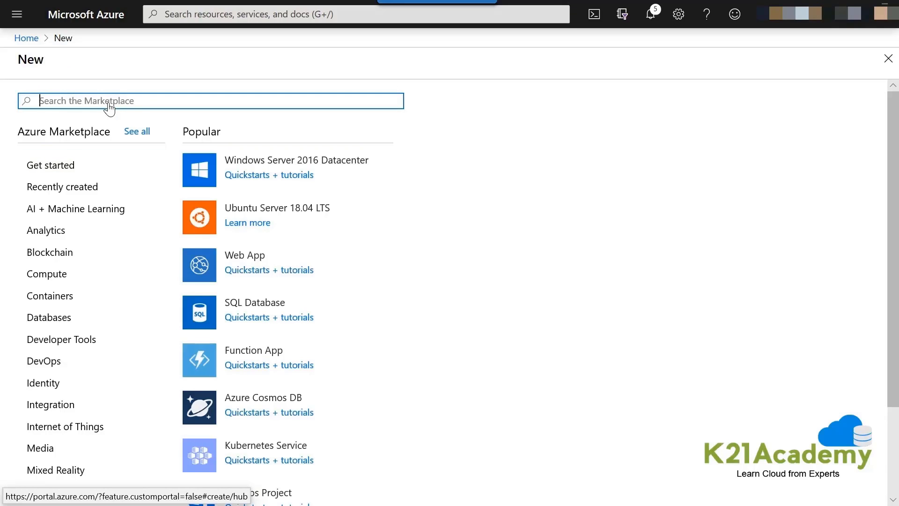
type("Event")
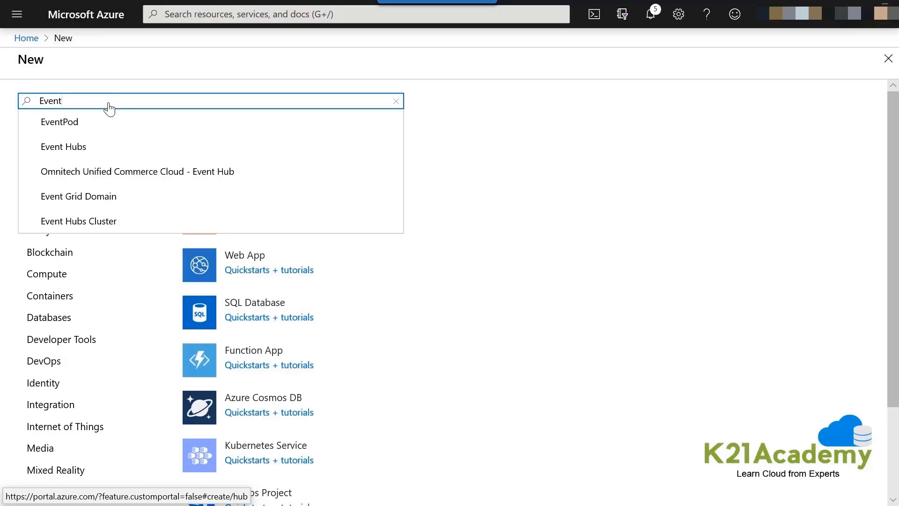
mouse_move(96, 146)
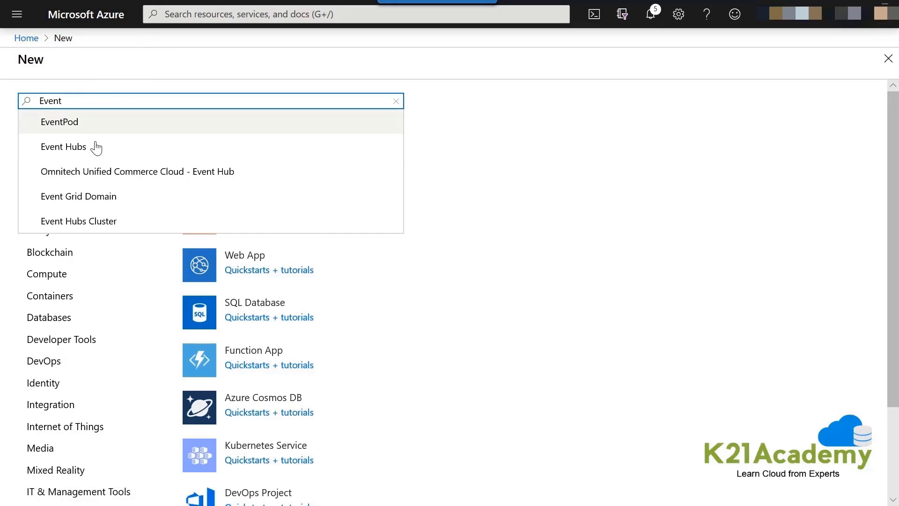
left_click(63, 146)
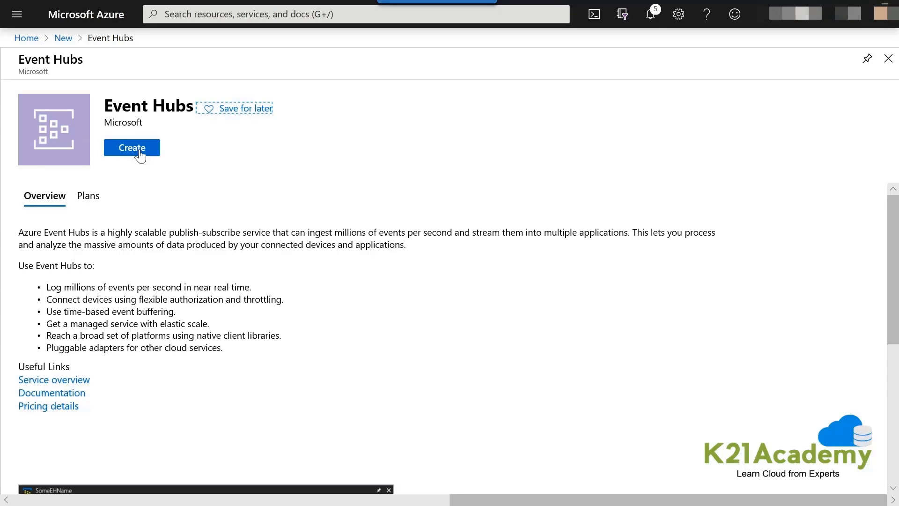
left_click(131, 147)
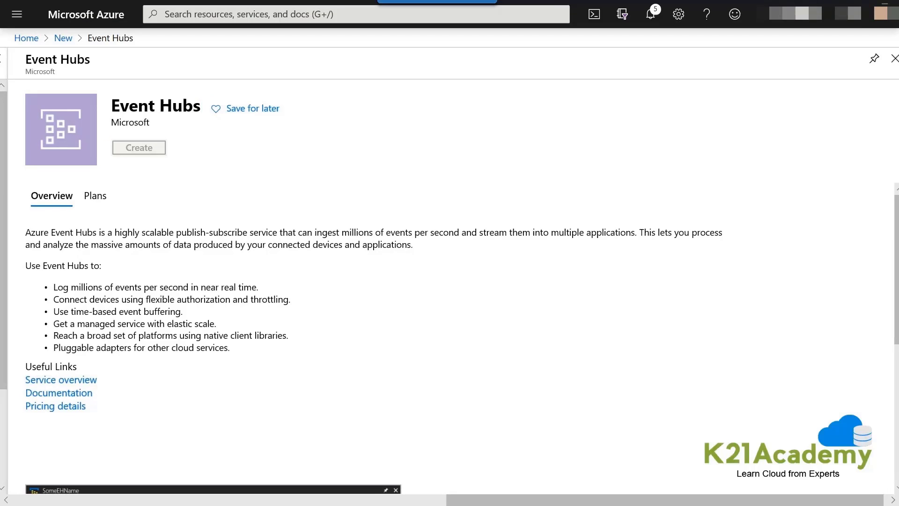
- Enter ctoo-phoneanalysis-ehn as the Event Hubs namespace name
left_click(138, 147)
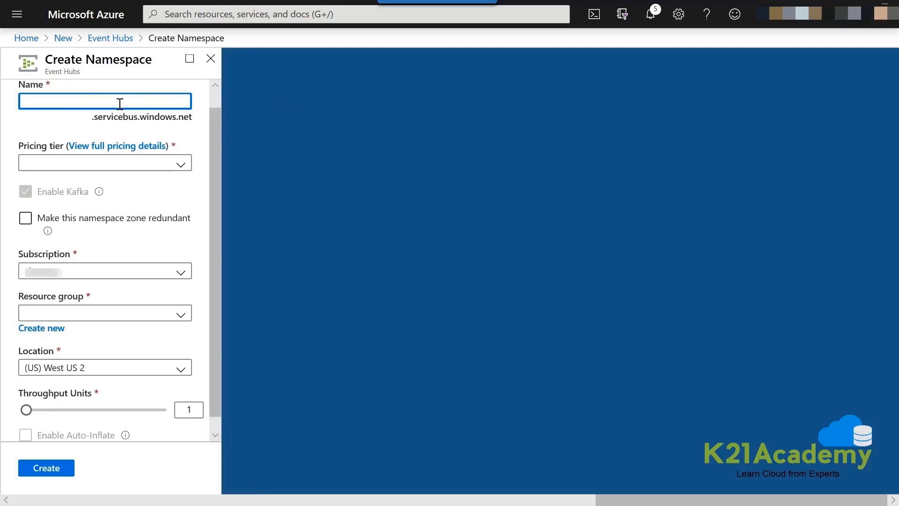
type("ctooo")
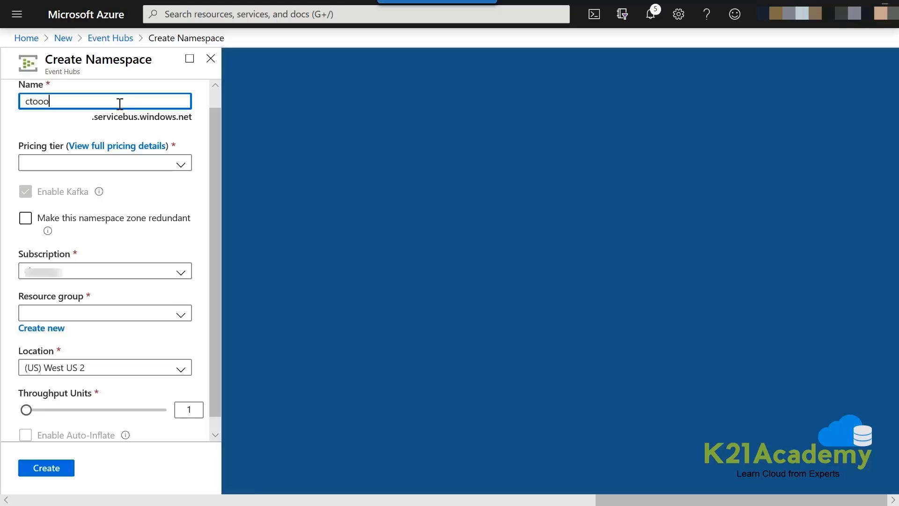
key("Backspace")
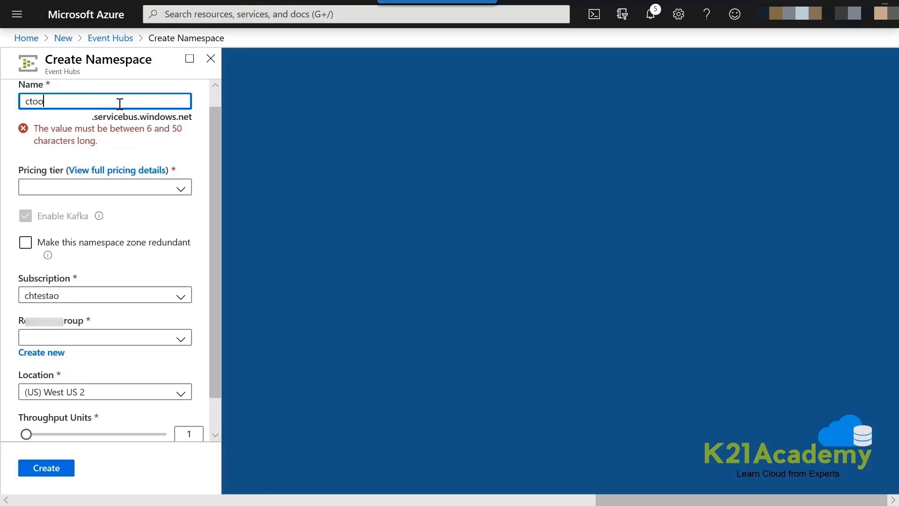
type("-phoneanalysis-ehm")
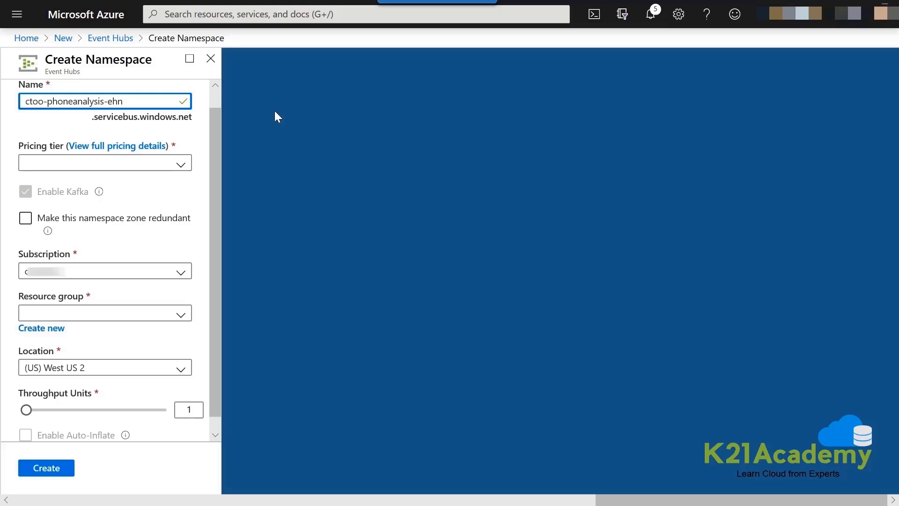
mouse_move(183, 169)
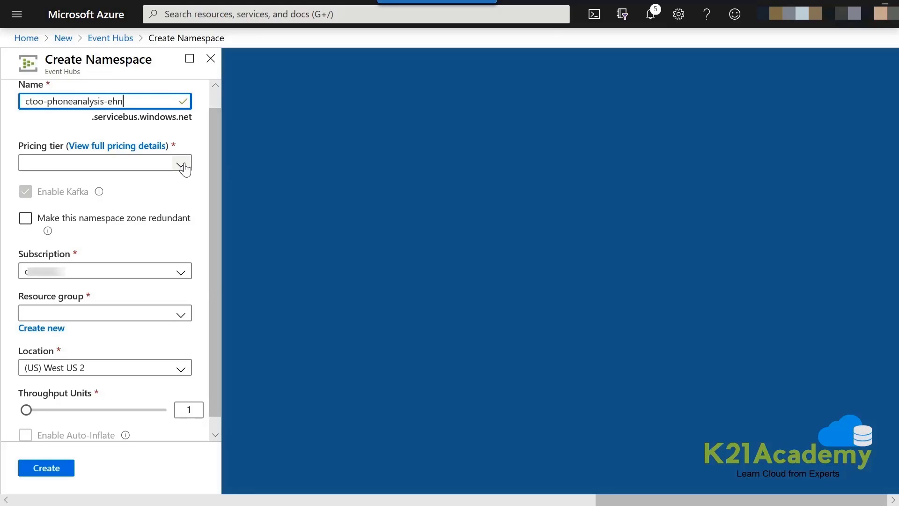
- Choose Standard tier, resource group awrgstudctoo, West Europe location and 20 throughput units
left_click(105, 163)
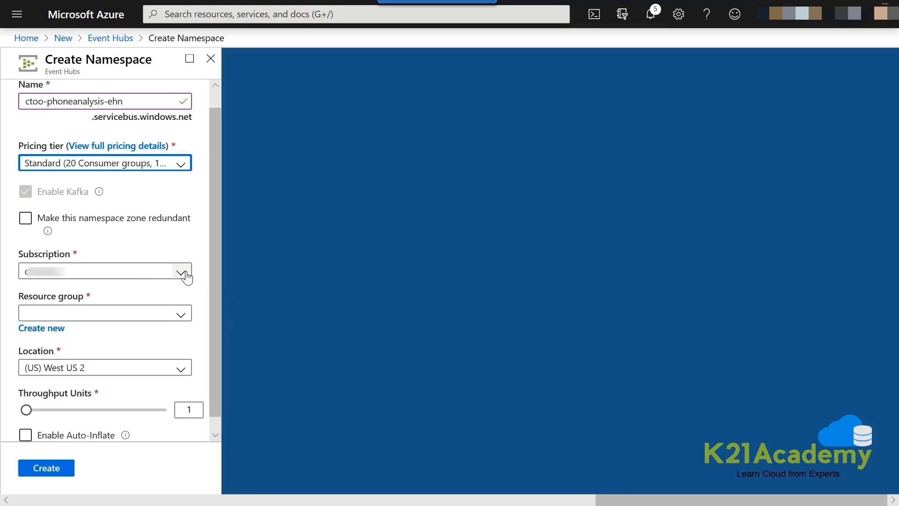
mouse_move(182, 314)
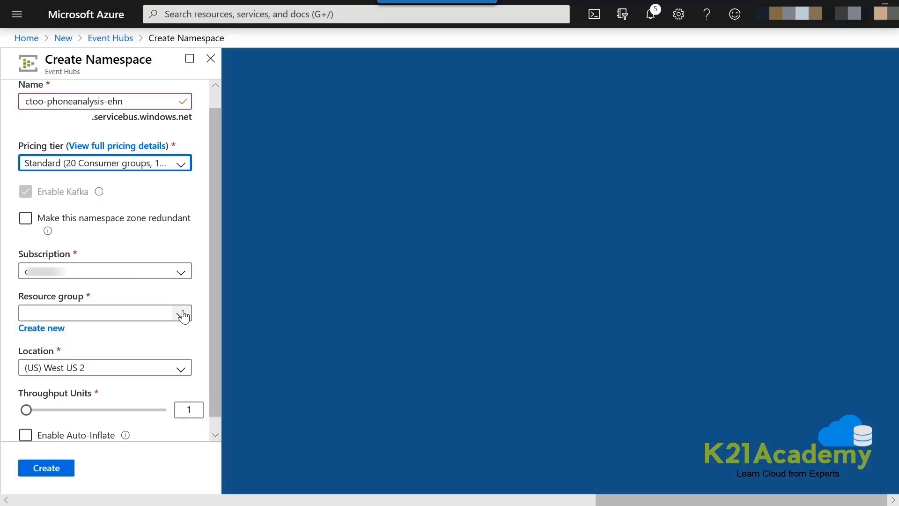
left_click(105, 313)
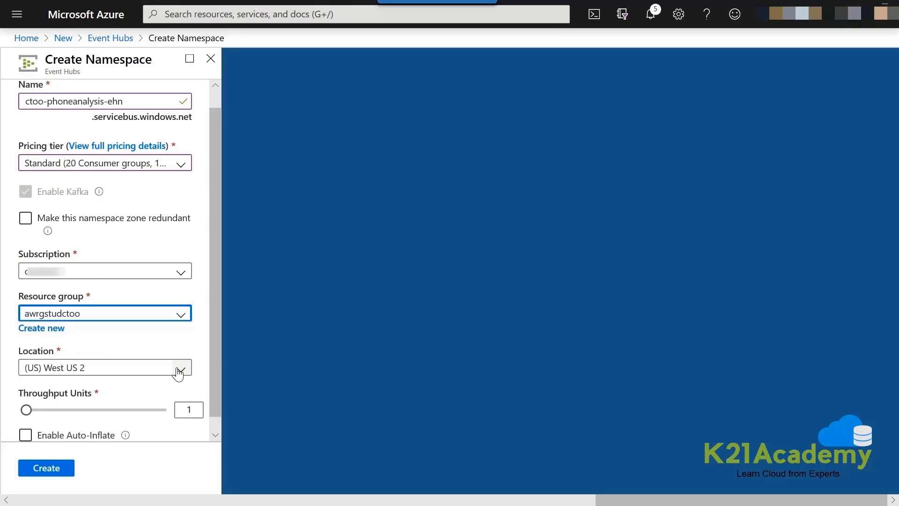
left_click(179, 367)
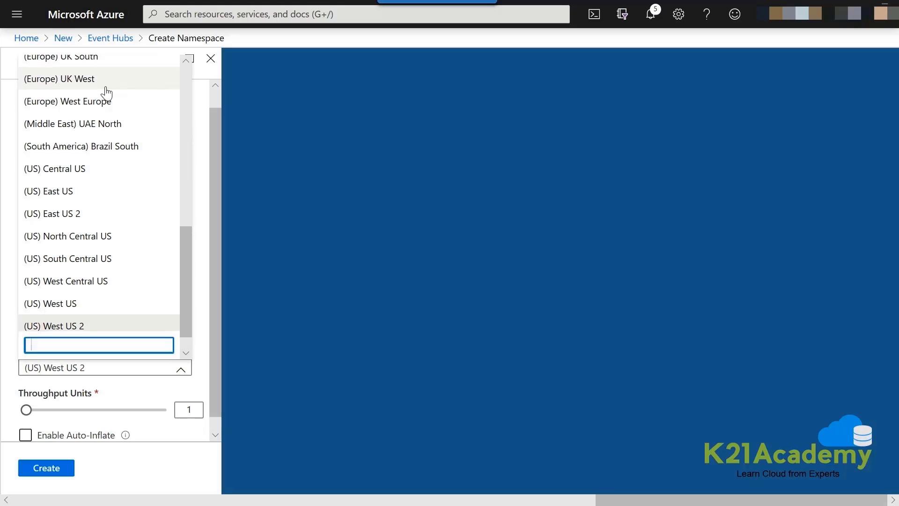
left_click(67, 101)
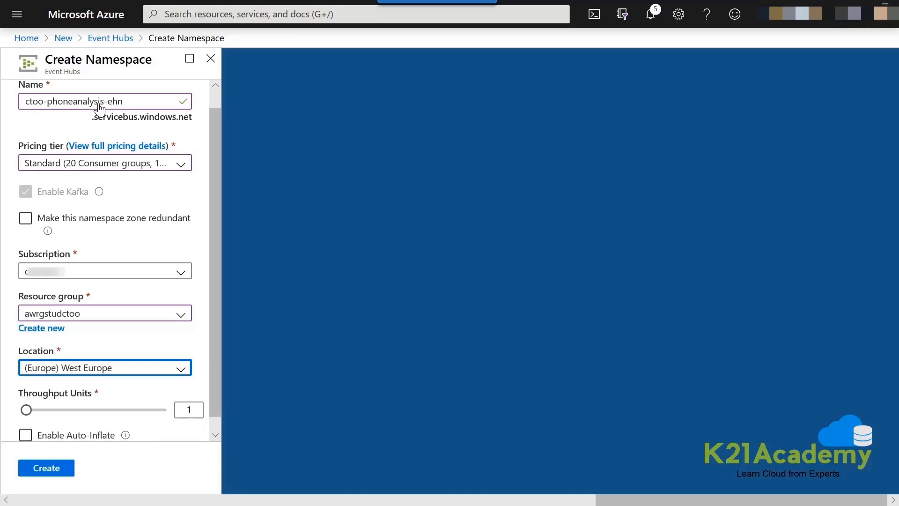
mouse_move(149, 285)
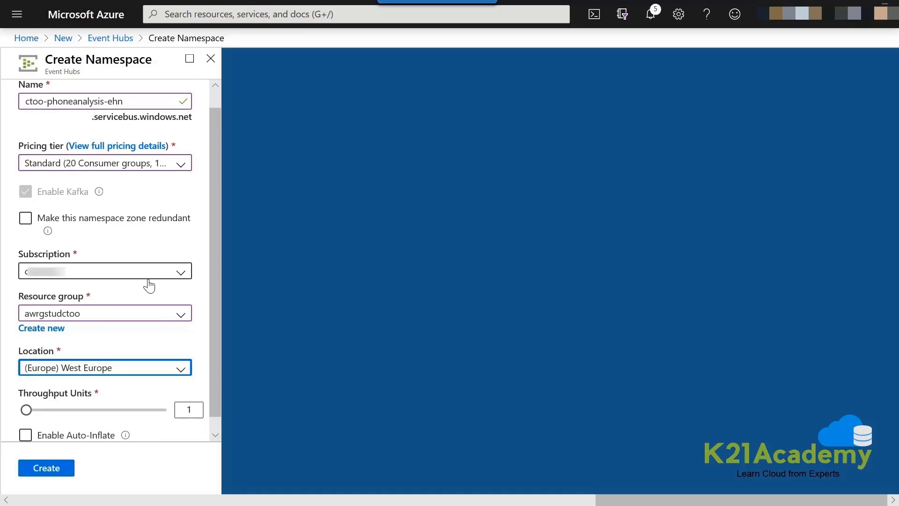
left_click(188, 409)
type("2")
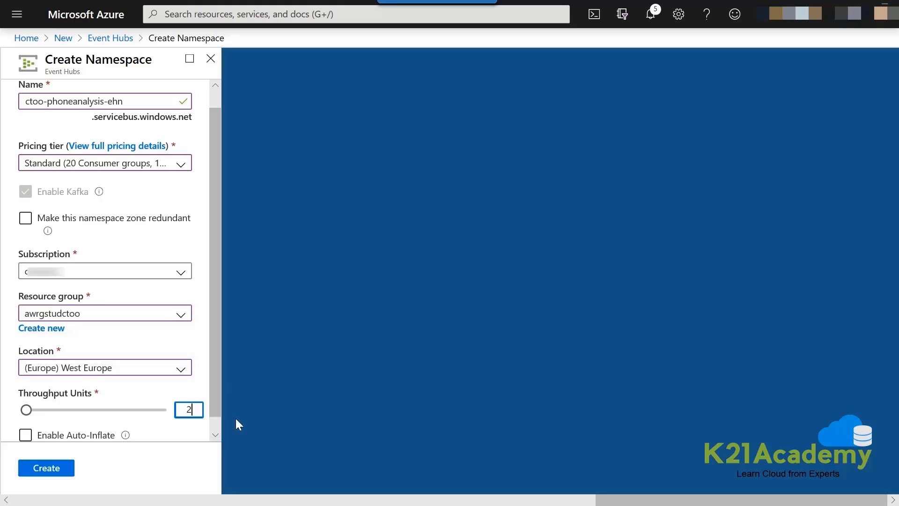
type("0")
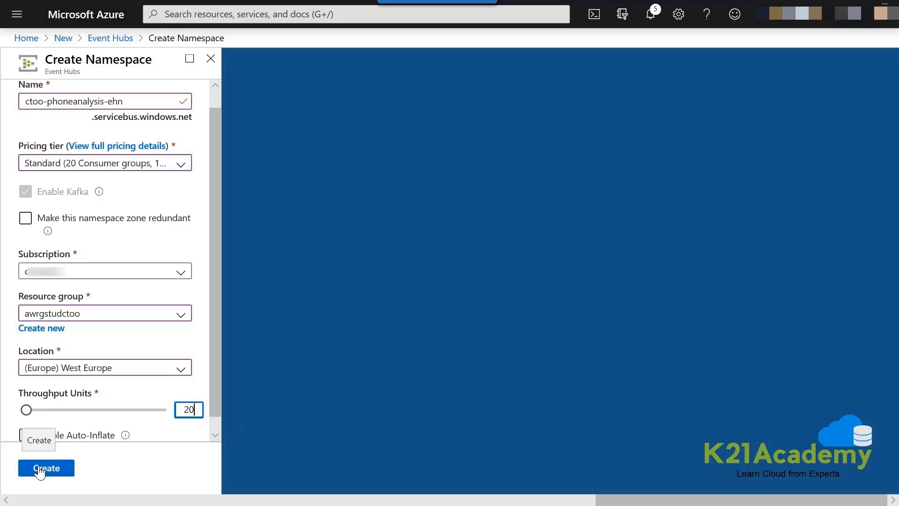
- Create the ctoo-phoneanalysis-ehn namespace and close the deployment succeeded notification
left_click(46, 467)
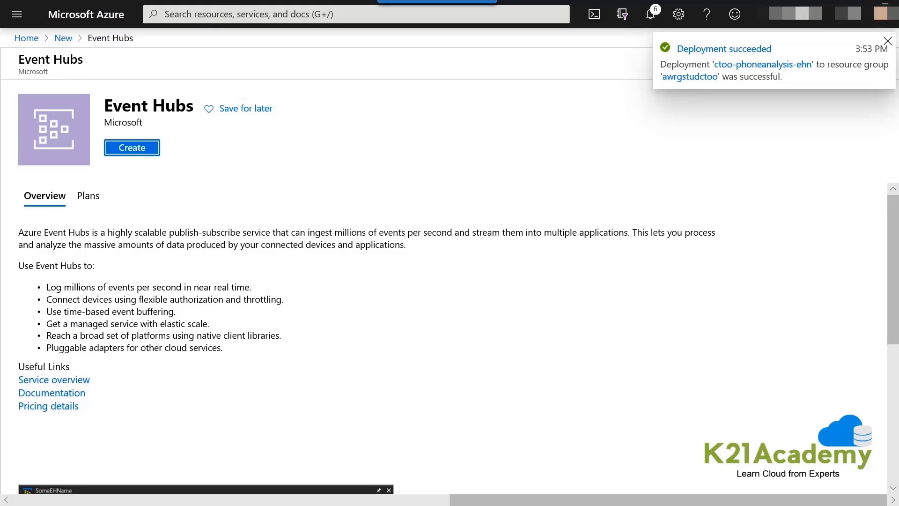
left_click(888, 41)
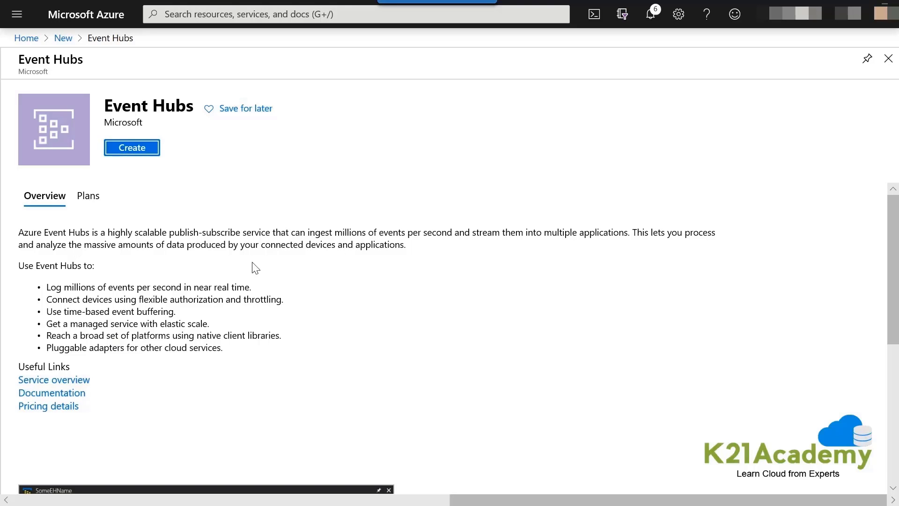
mouse_move(26, 38)
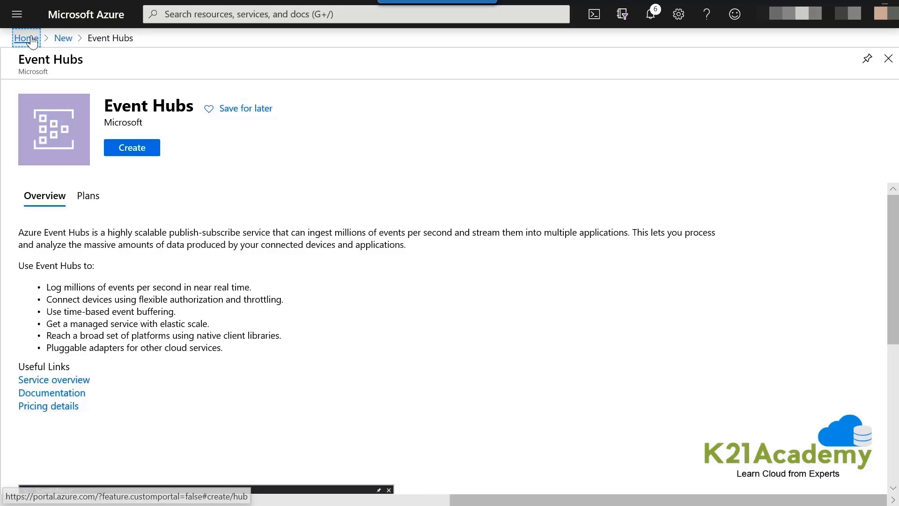
- Go home, open resource group awrgstudctoo, then the ctoo-phoneanalysis-ehn namespace
left_click(25, 38)
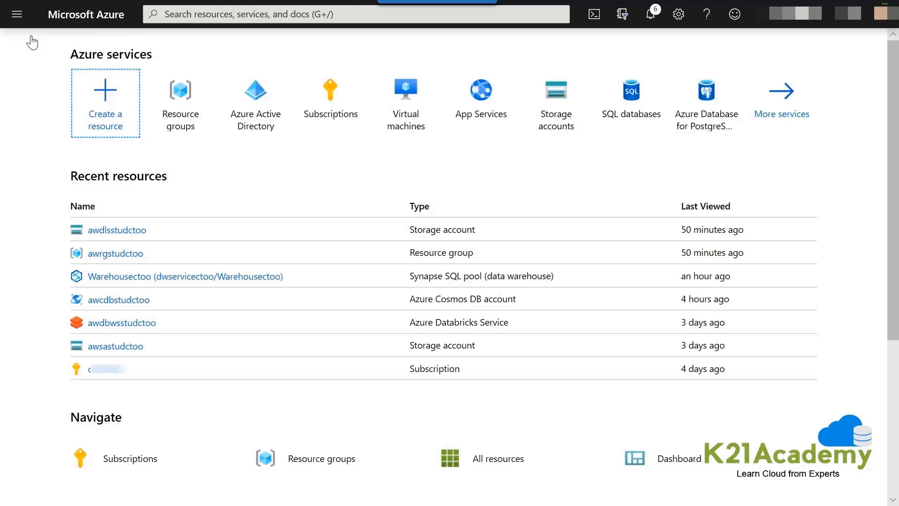
mouse_move(138, 261)
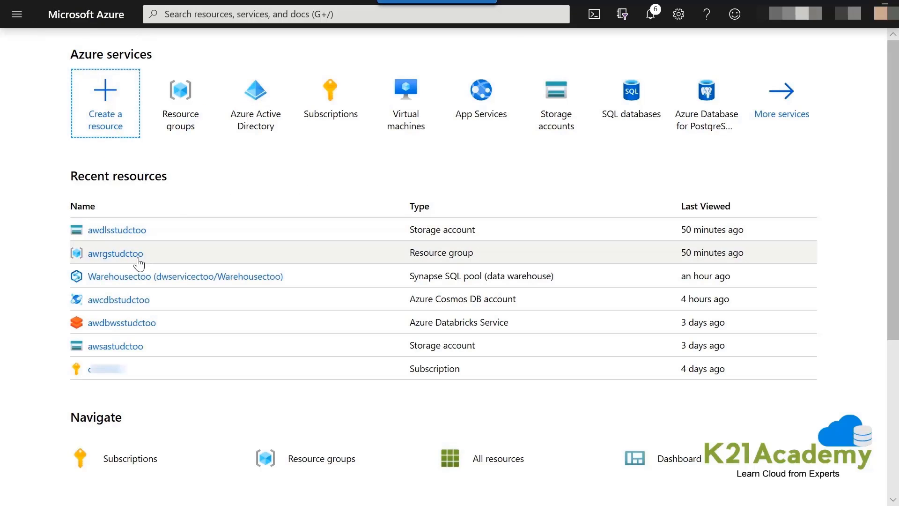
mouse_move(115, 253)
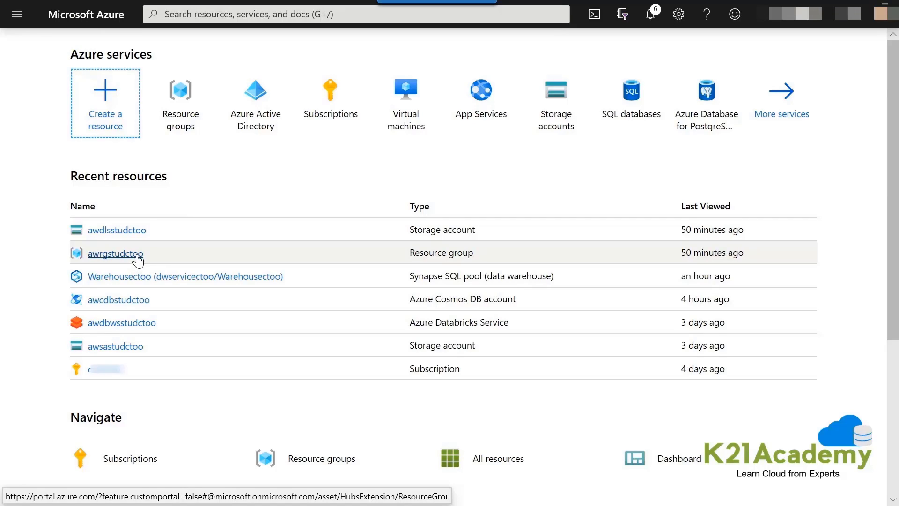
left_click(115, 253)
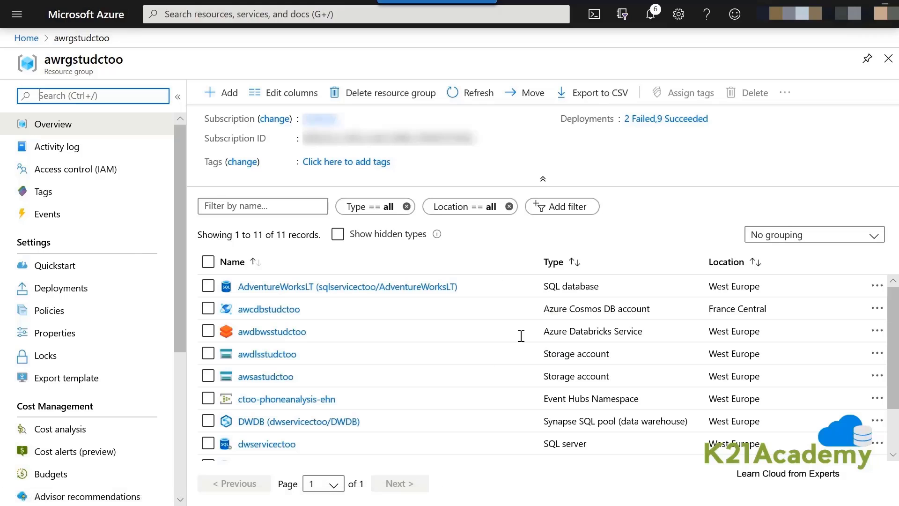
mouse_move(287, 398)
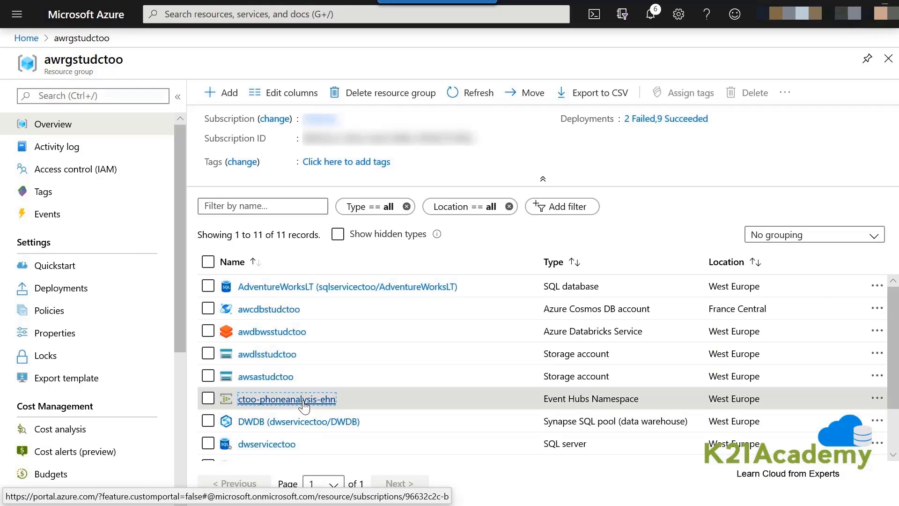
left_click(286, 398)
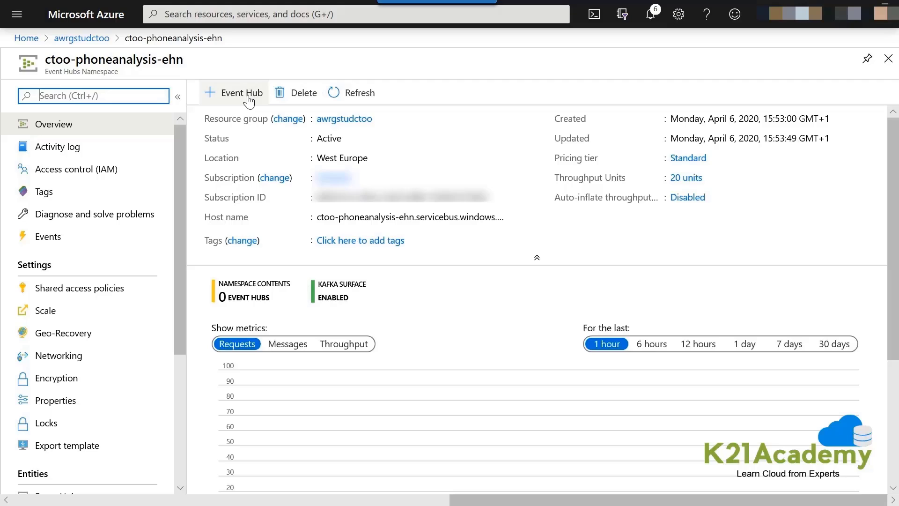
- Add event hub ctoo-phoneanalysis-eh with 1 partition and 1-day message retention
left_click(233, 92)
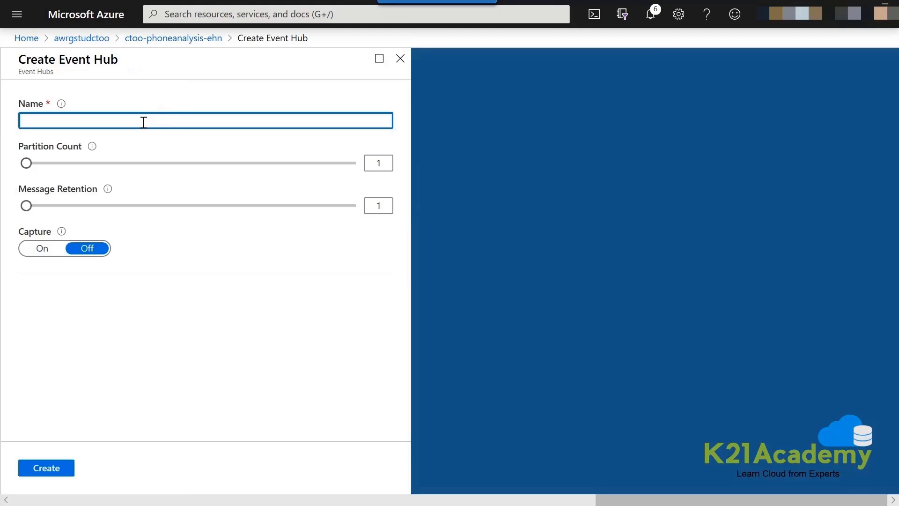
type("c")
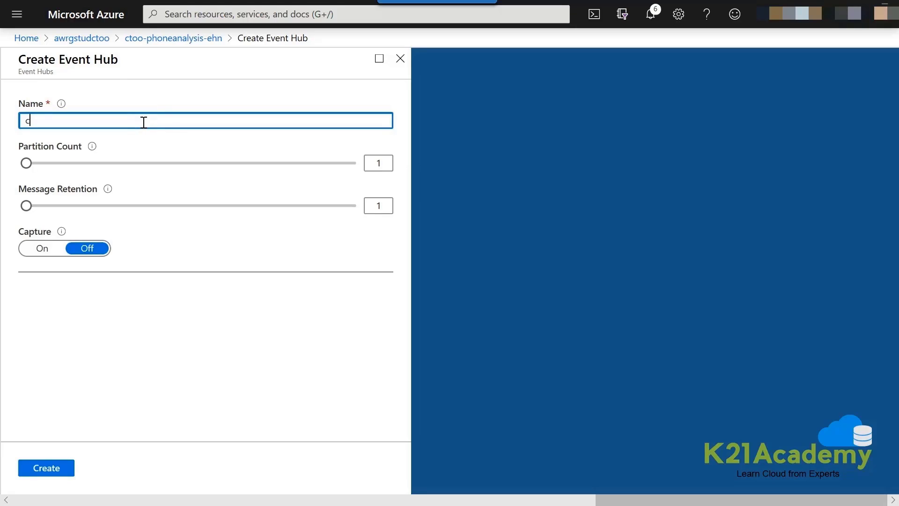
type("ctoophoneanalysis-eh")
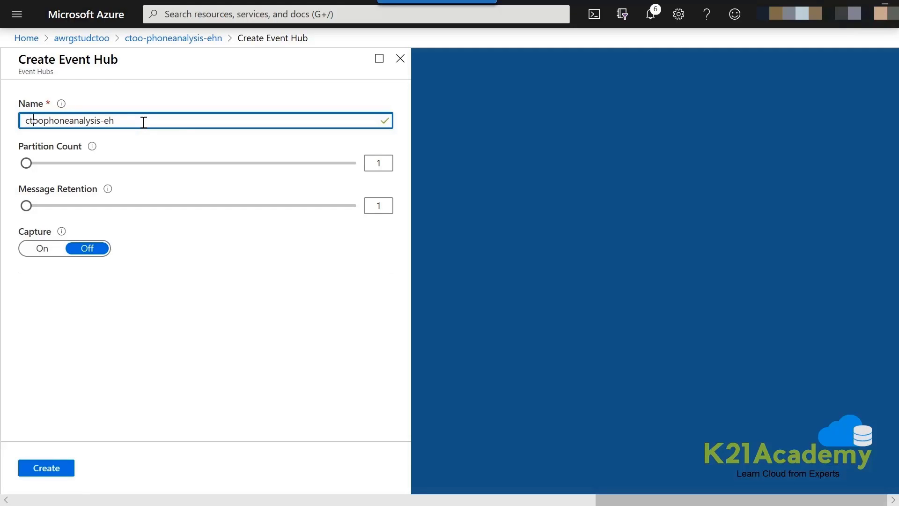
type("o")
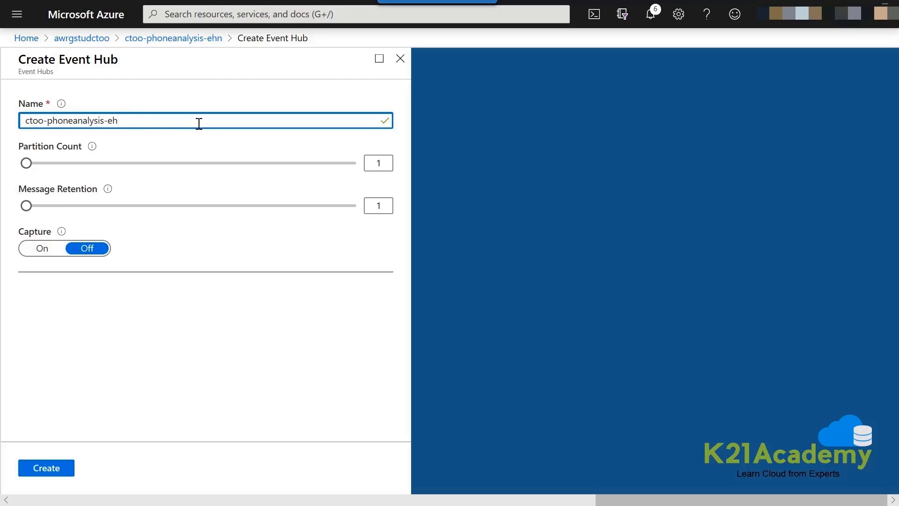
mouse_move(422, 234)
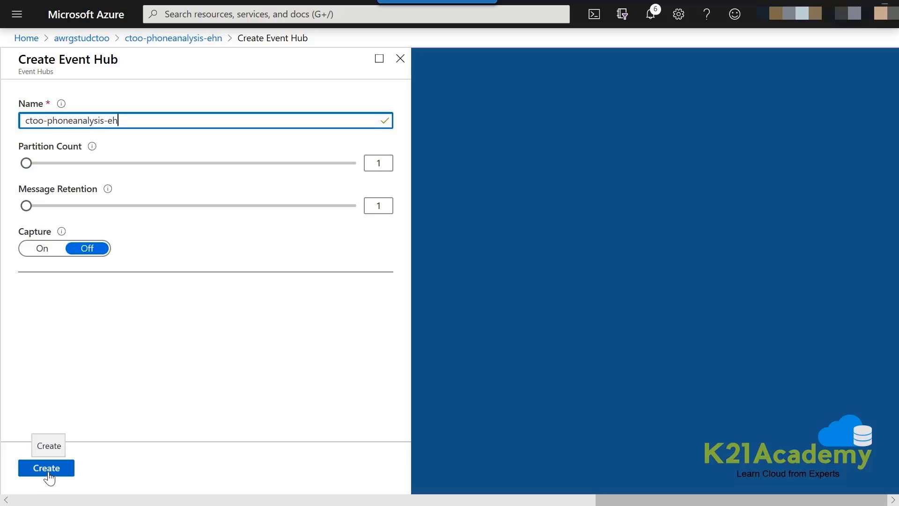
left_click(46, 467)
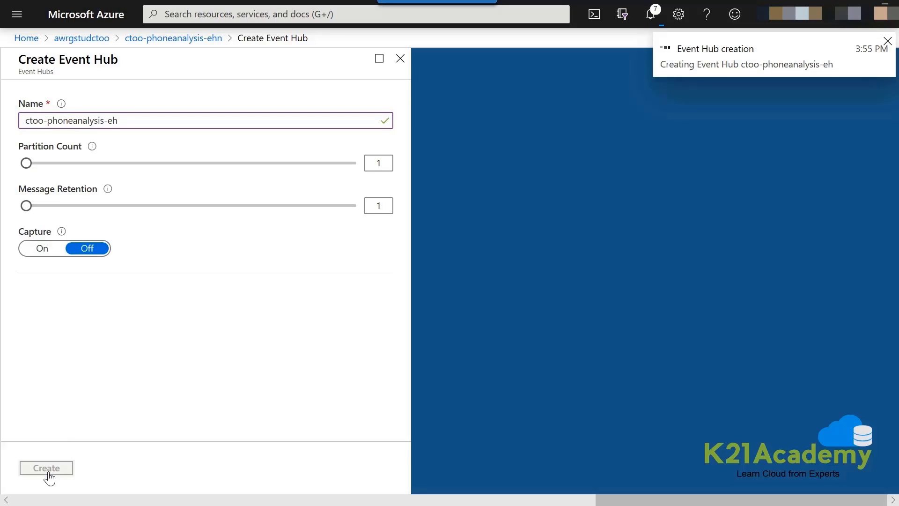
left_click(46, 467)
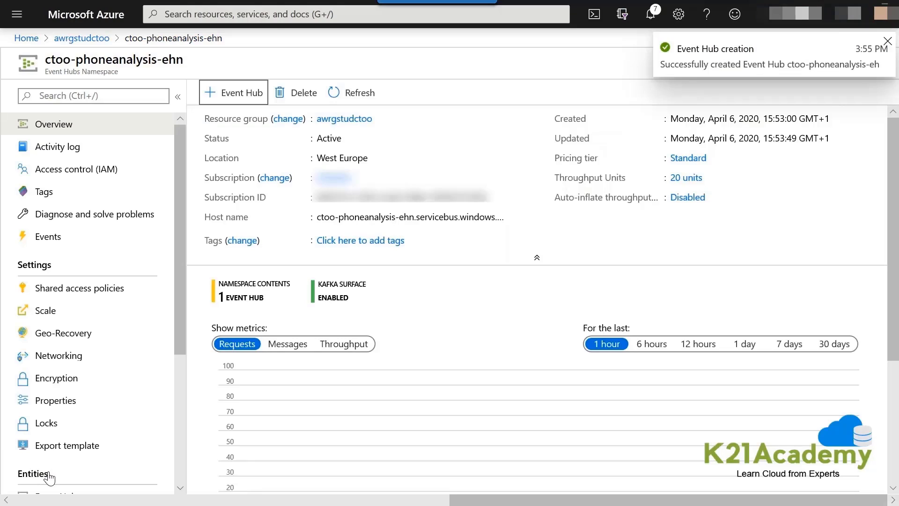
- Dismiss the notification and open ctoo-phoneanalysis-eh from the namespace's event hubs list
left_click(887, 41)
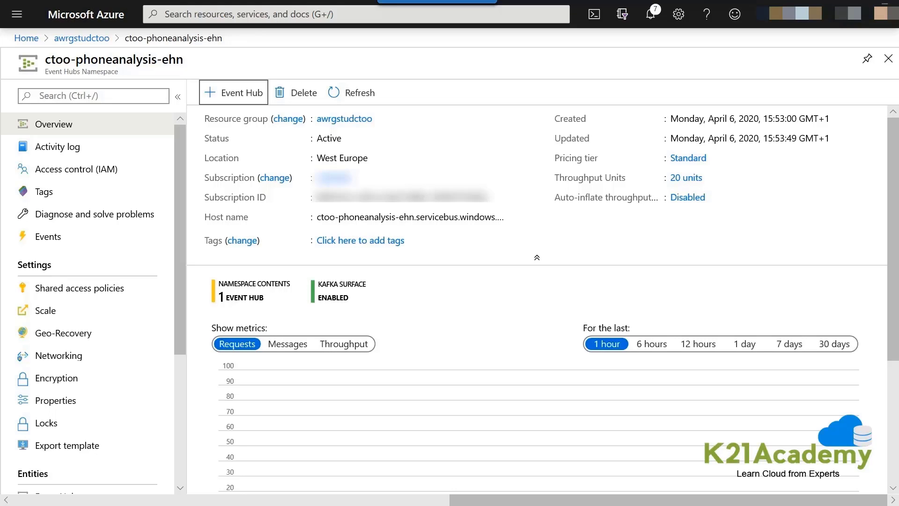
scroll("down", 3)
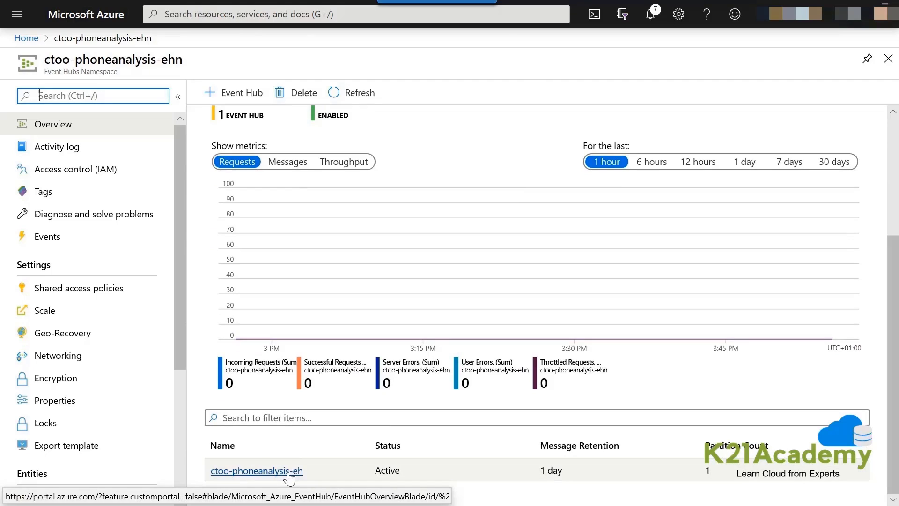
left_click(256, 470)
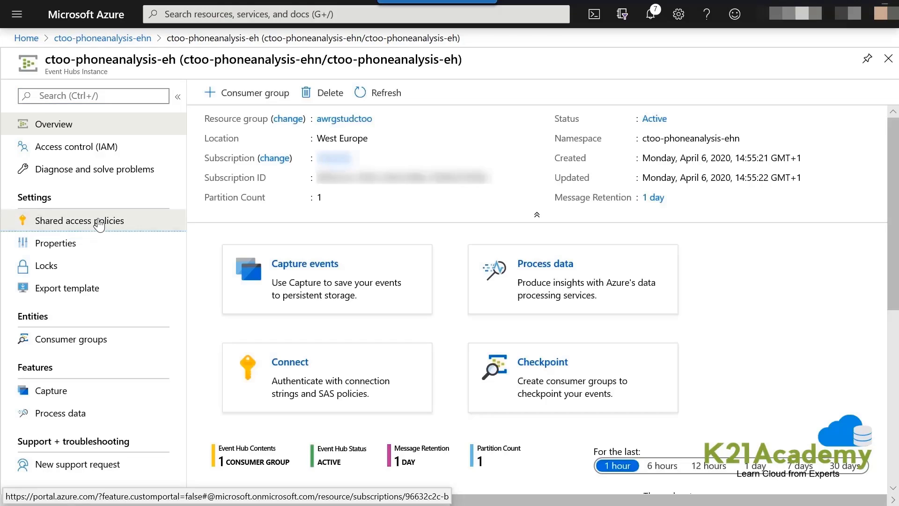
- Create policy ctoo-phoneanalysis-eh-sap with Manage, Send and Listen under Shared access policies
left_click(79, 220)
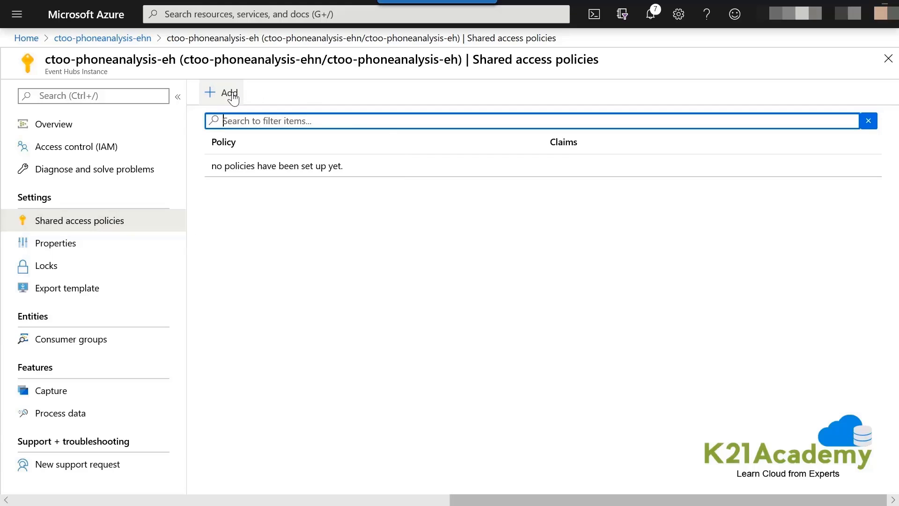
left_click(228, 92)
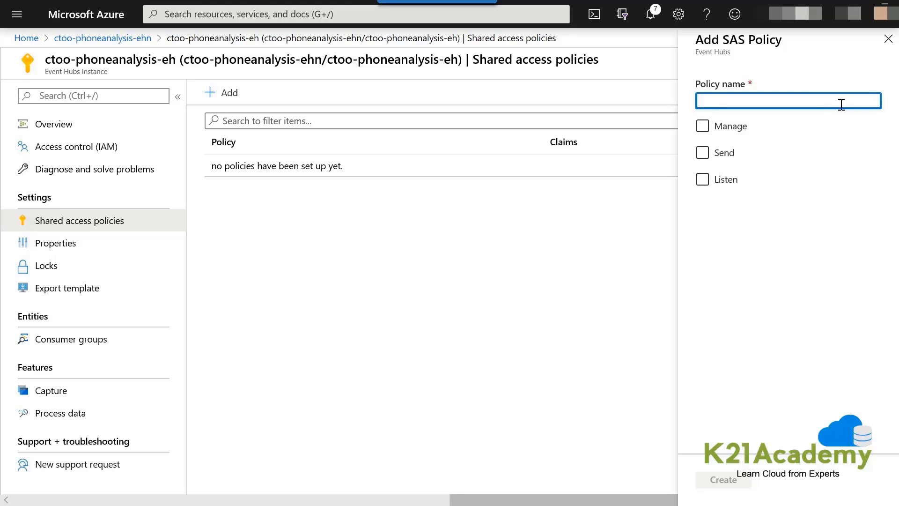
type("ctoo-phoneanalysis-eh-sap")
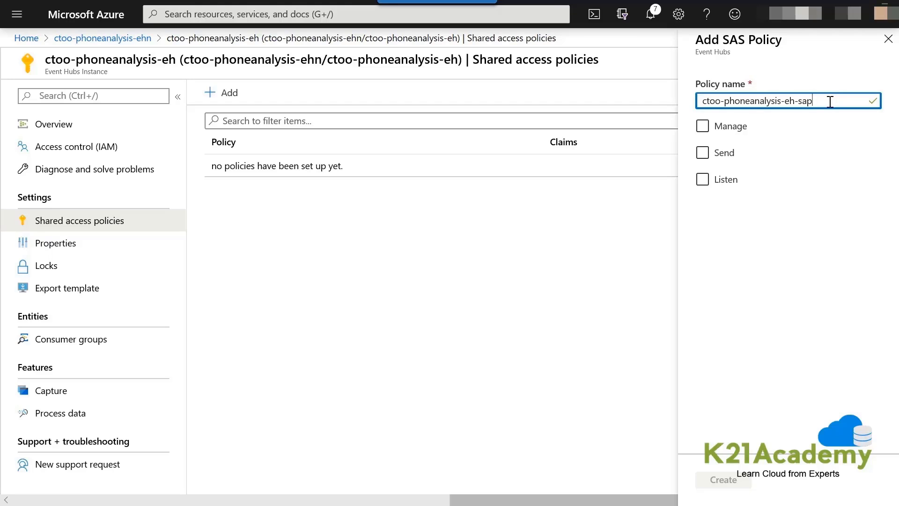
mouse_move(775, 140)
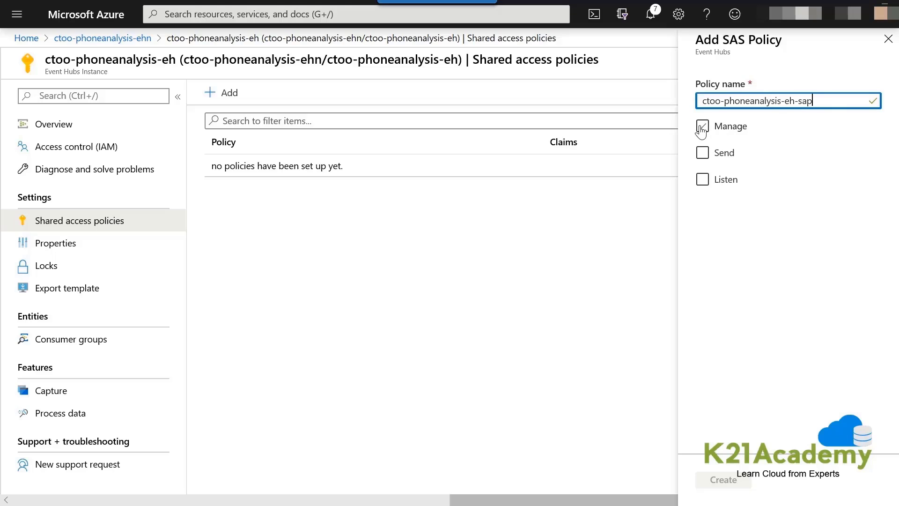
left_click(702, 126)
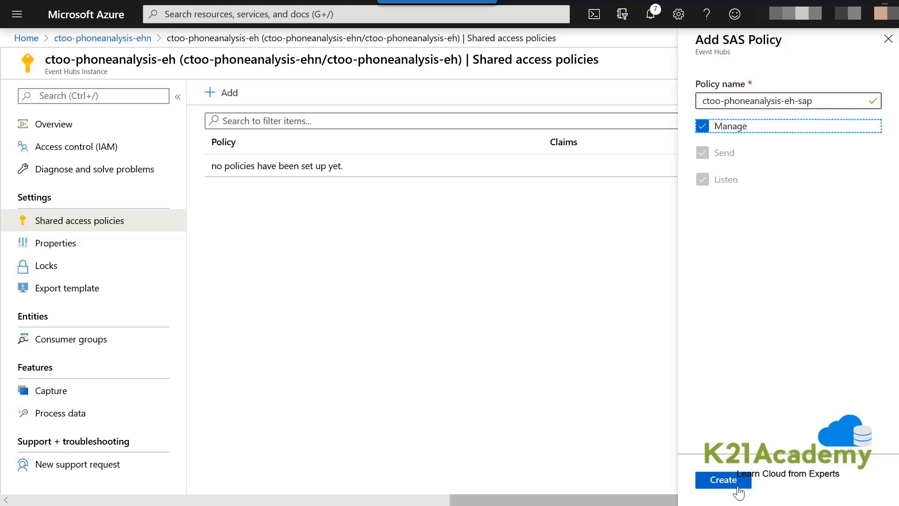
left_click(722, 480)
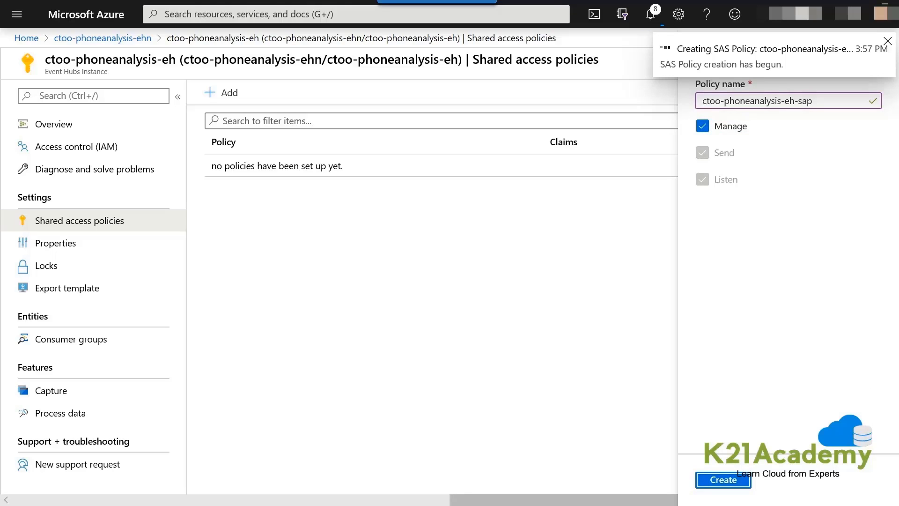
left_click(723, 479)
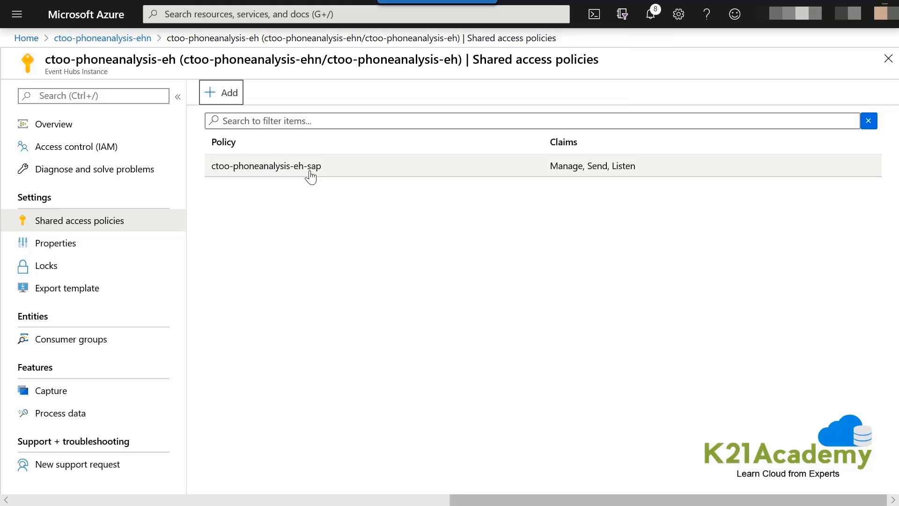
left_click(265, 166)
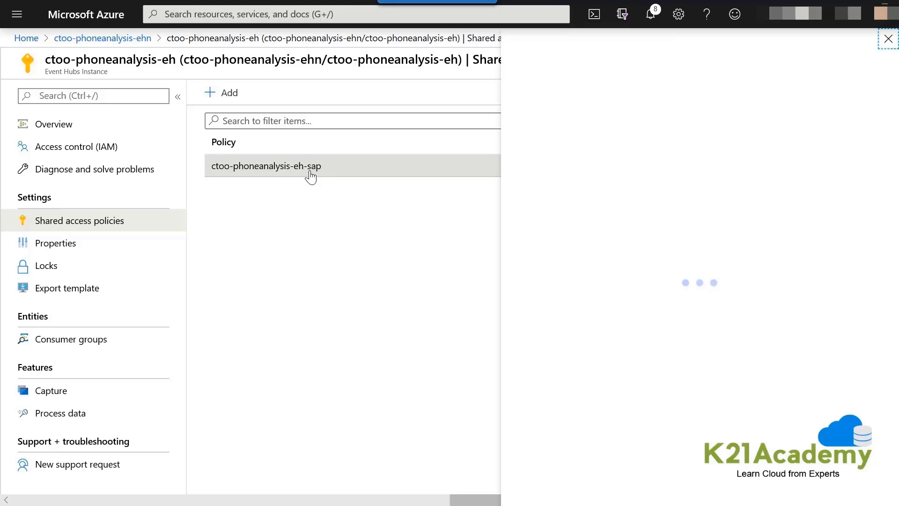
left_click(266, 166)
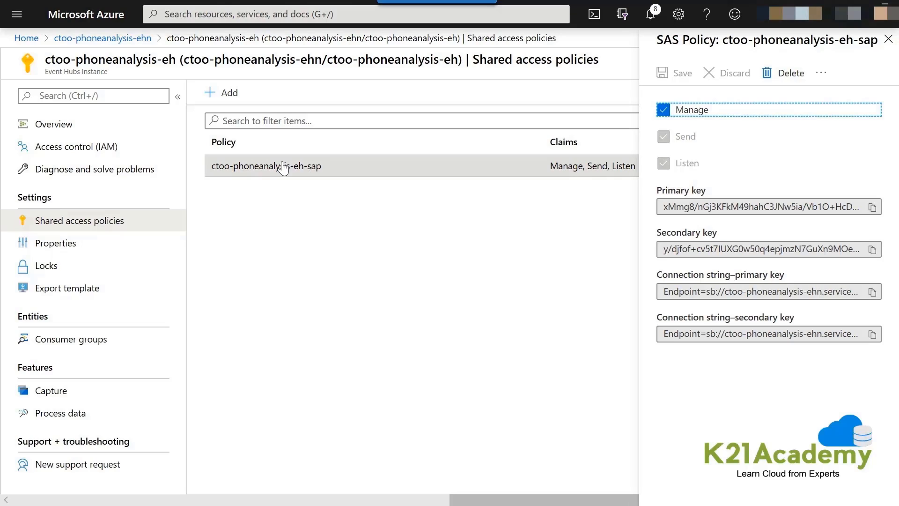
mouse_move(872, 291)
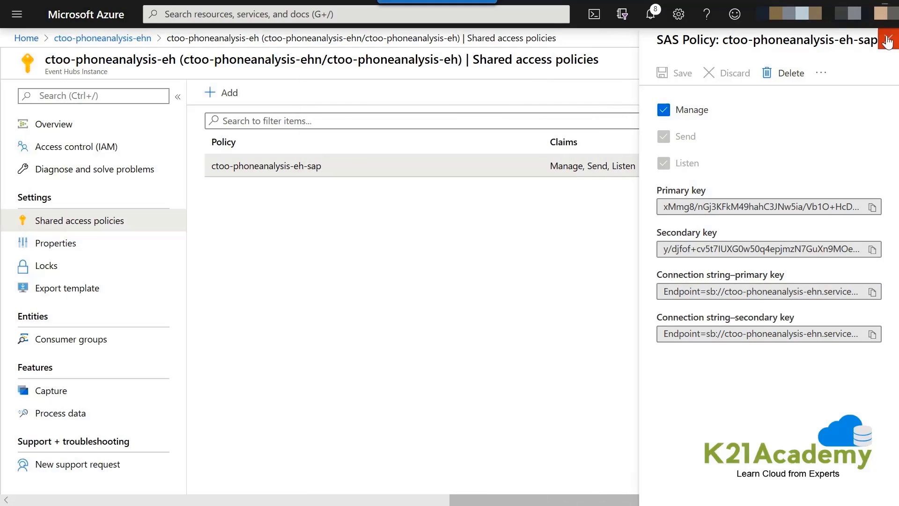
left_click(887, 59)
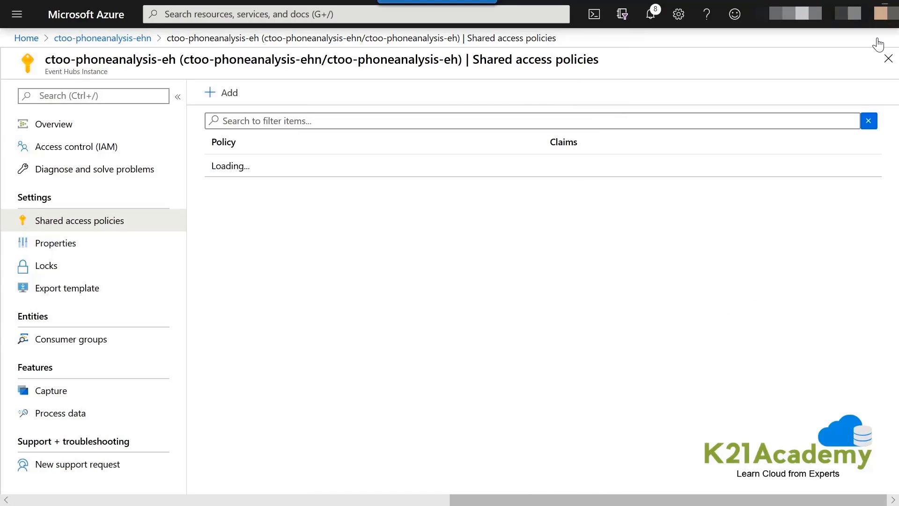